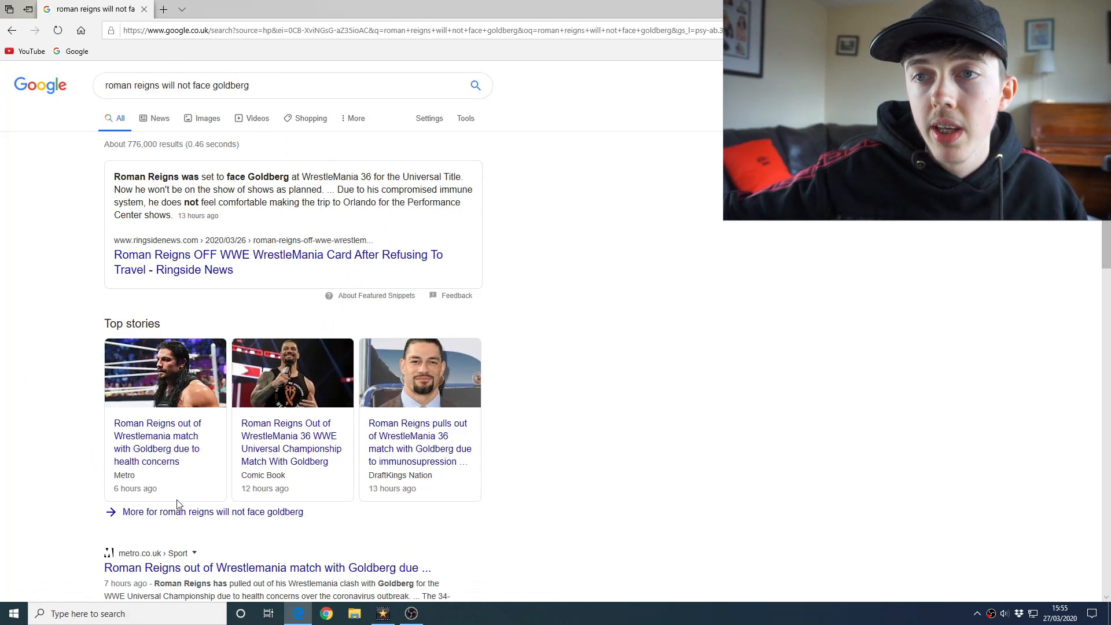
# Scroll down the Google search results to the metro.co.uk result
pyautogui.scroll(-3)
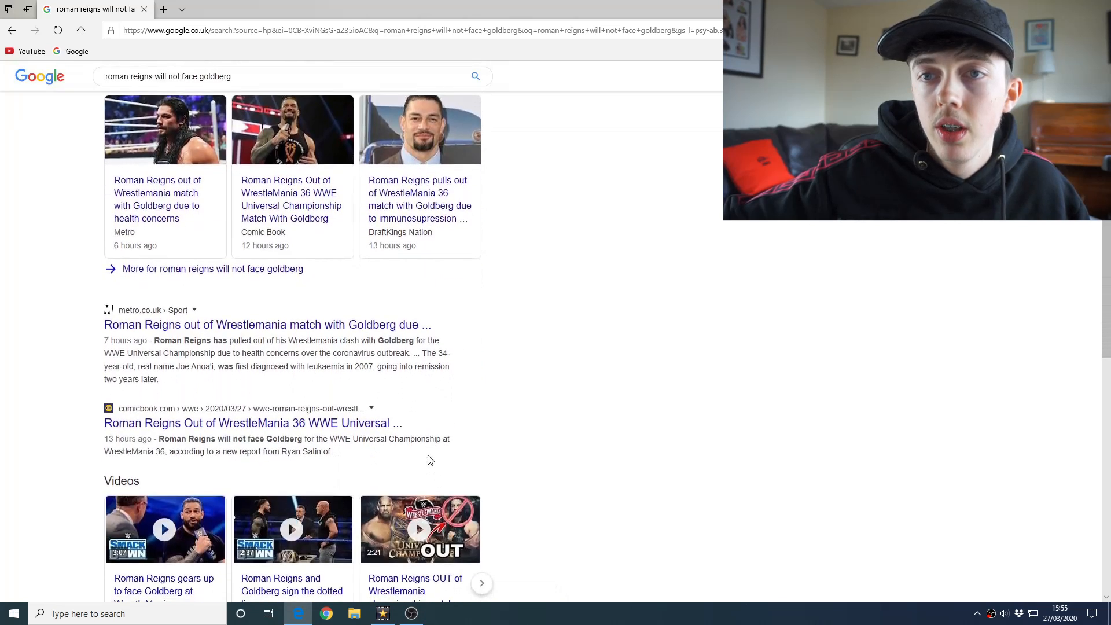
pyautogui.scroll(-3)
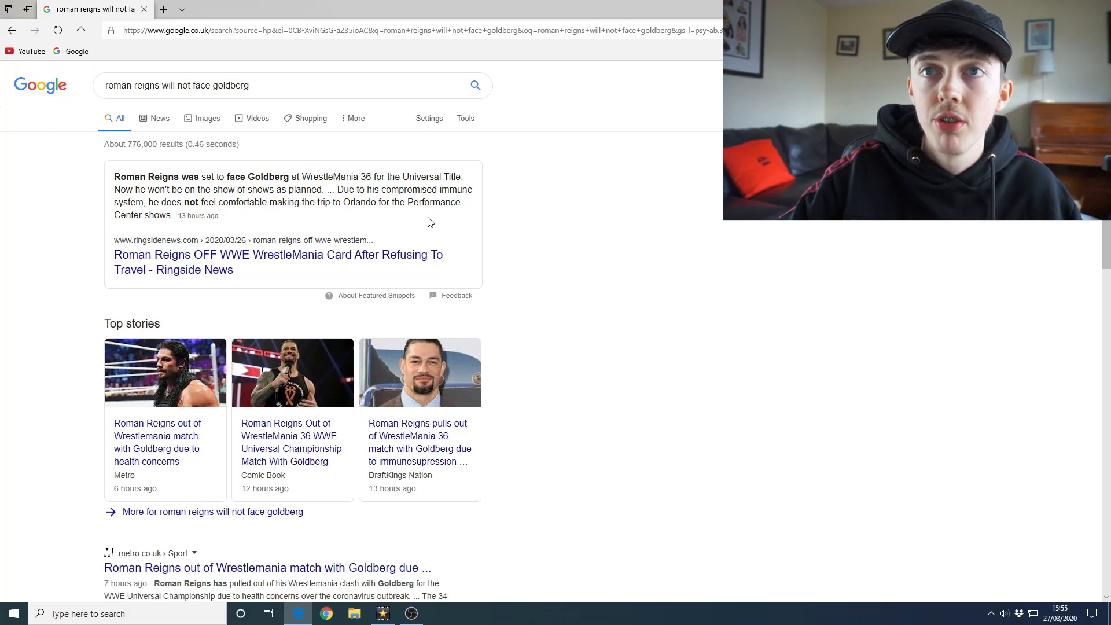
pyautogui.scroll(-3)
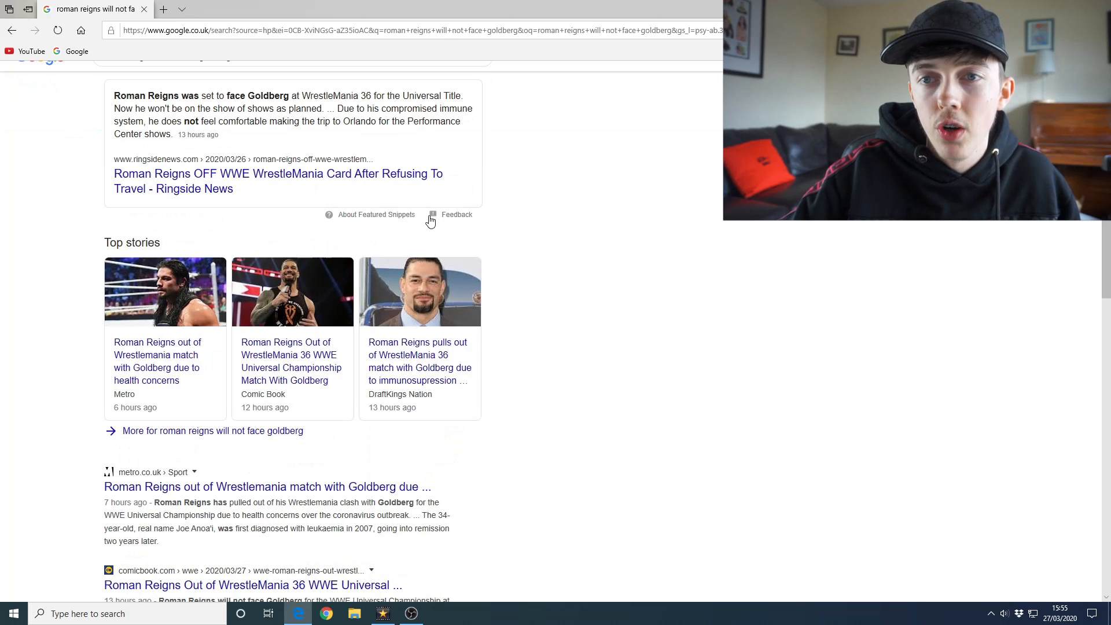
pyautogui.scroll(-3)
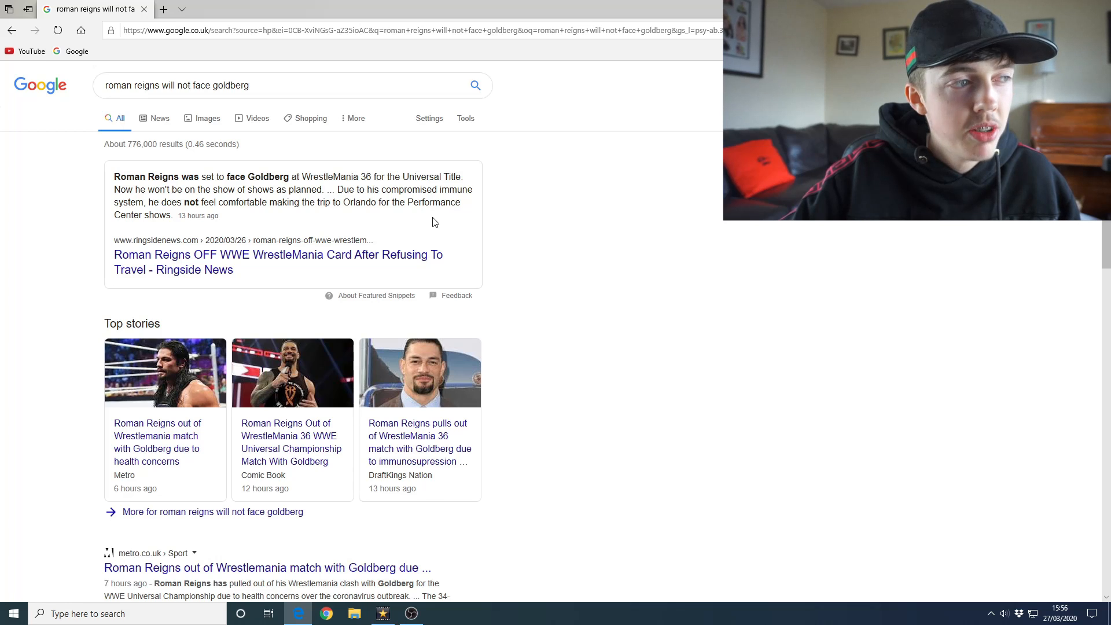
pyautogui.scroll(-3)
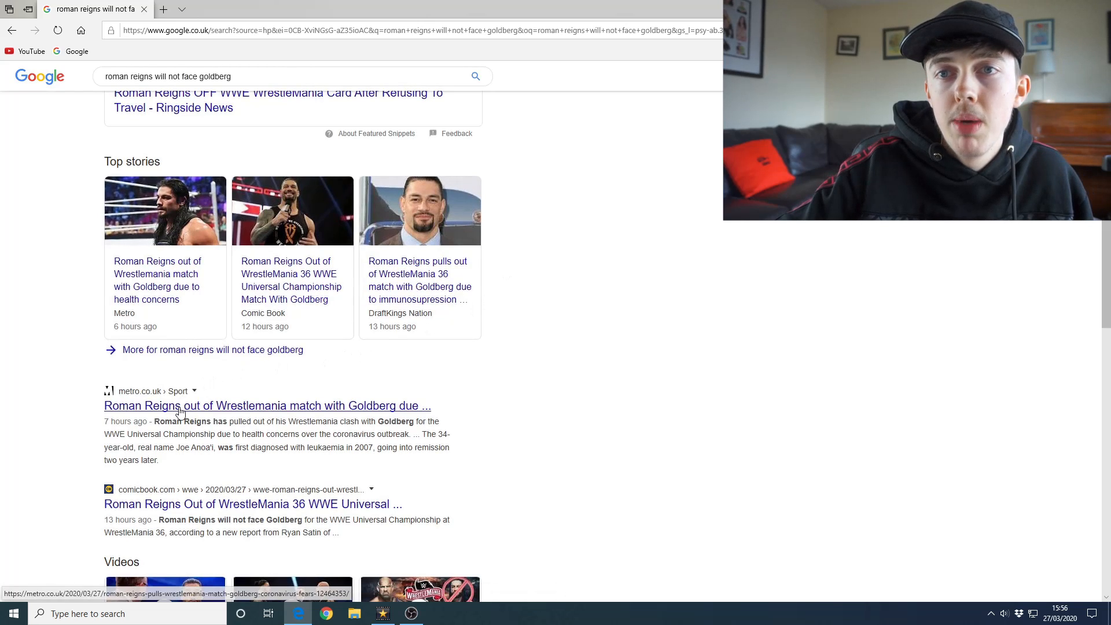
# Open the Metro article and scroll down to its leukaemia background paragraphs
pyautogui.click(266, 405)
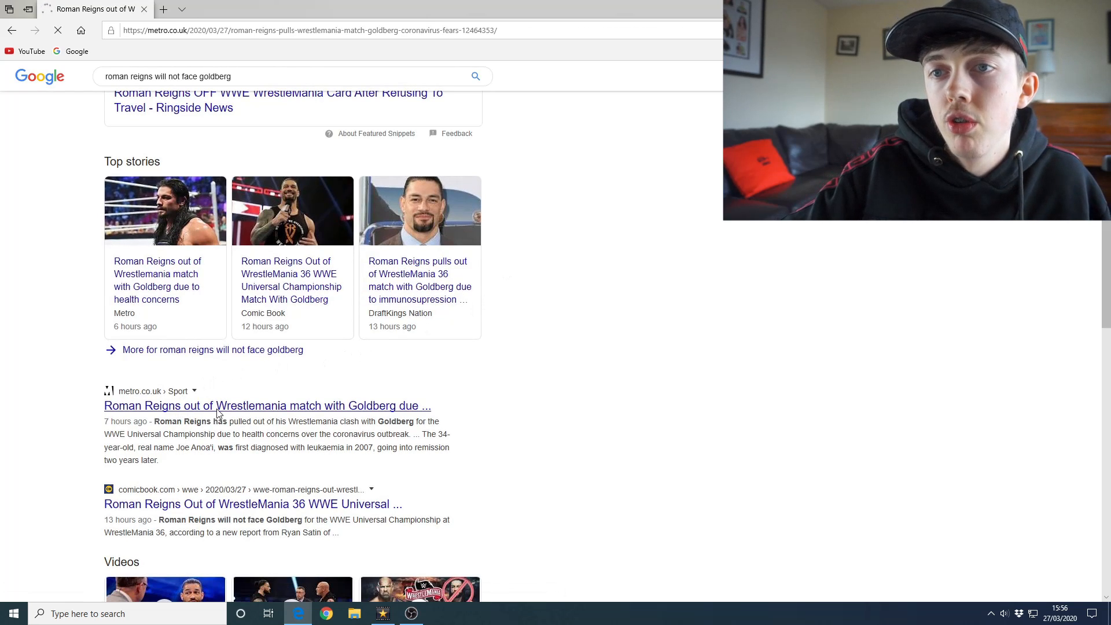
pyautogui.click(266, 405)
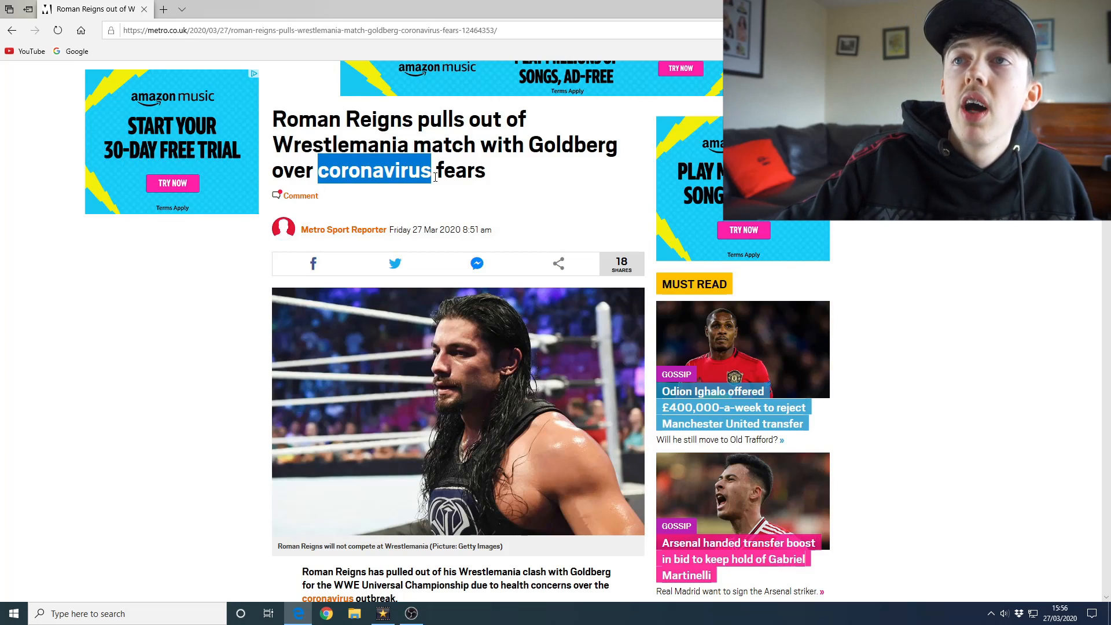
pyautogui.click(505, 196)
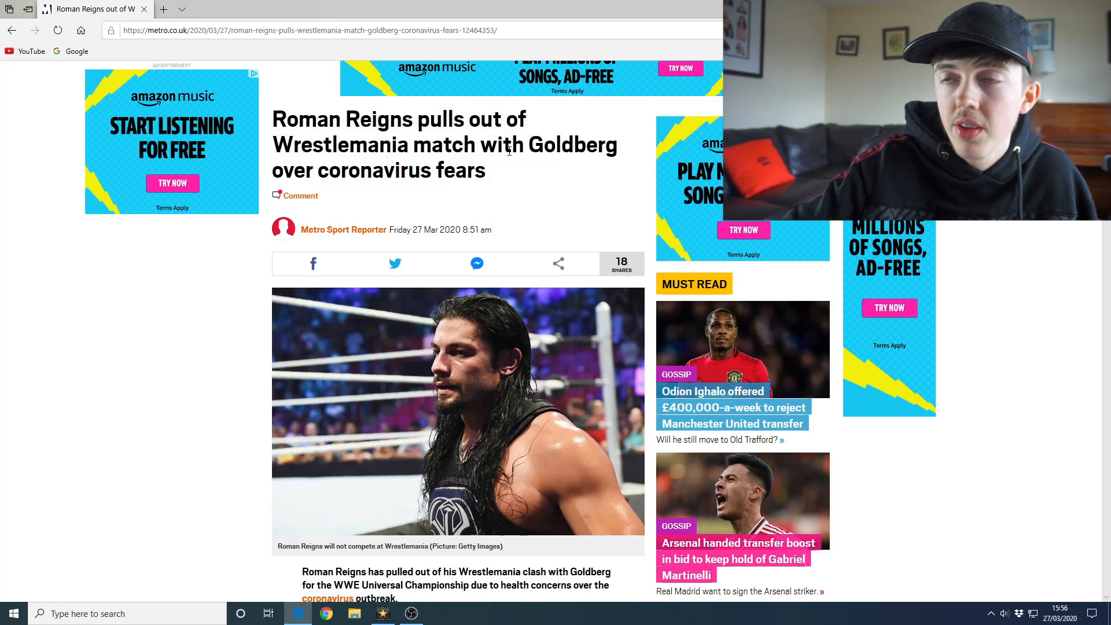
pyautogui.scroll(-3)
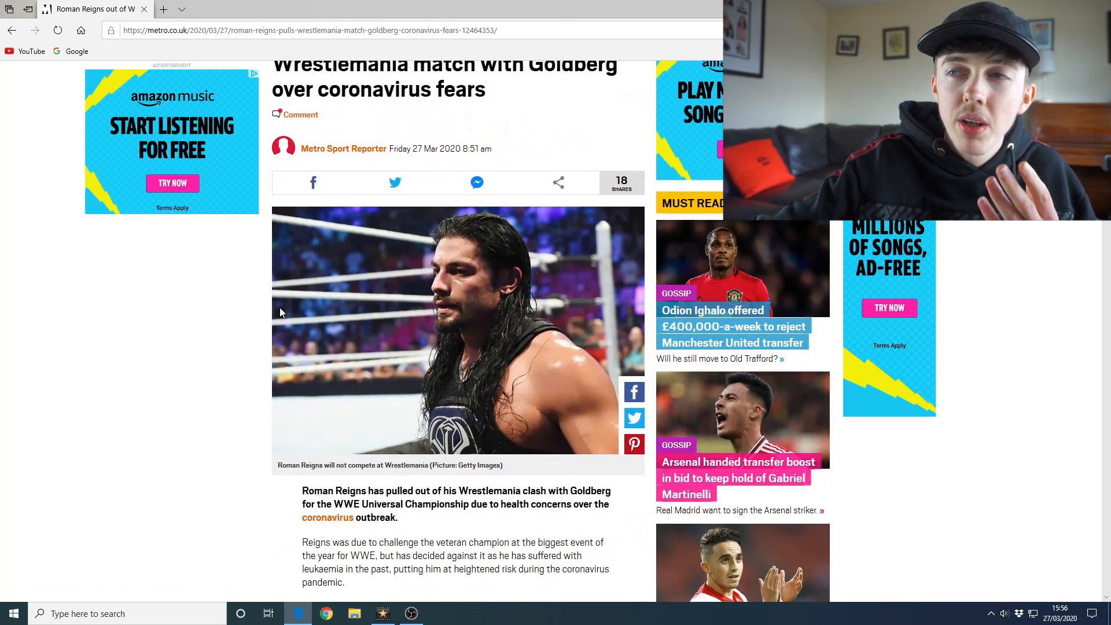
pyautogui.scroll(-3)
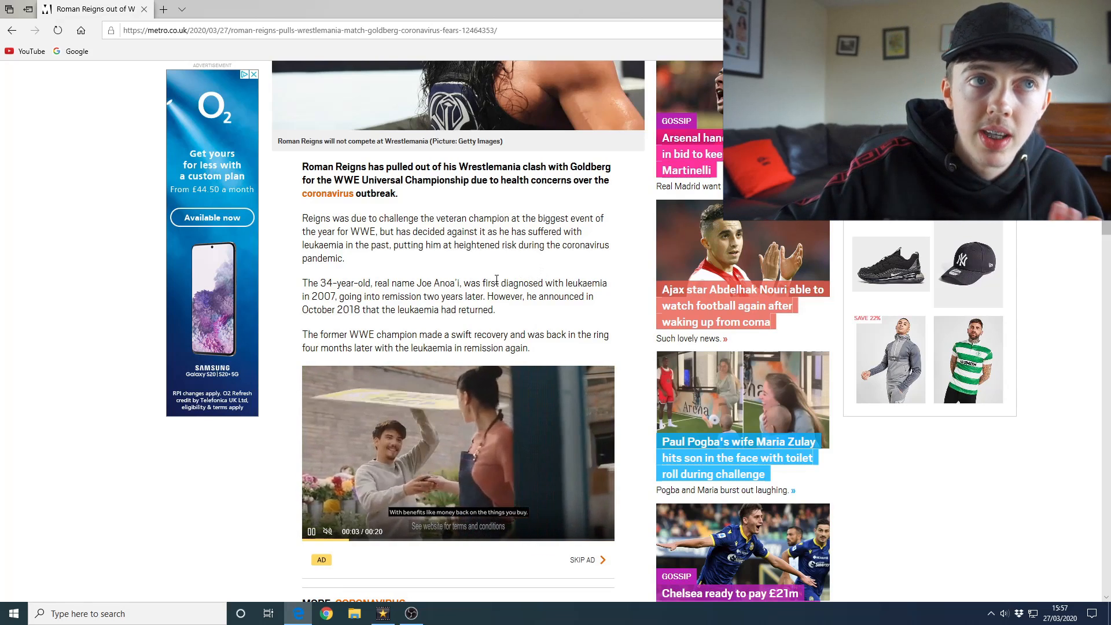
pyautogui.scroll(-3)
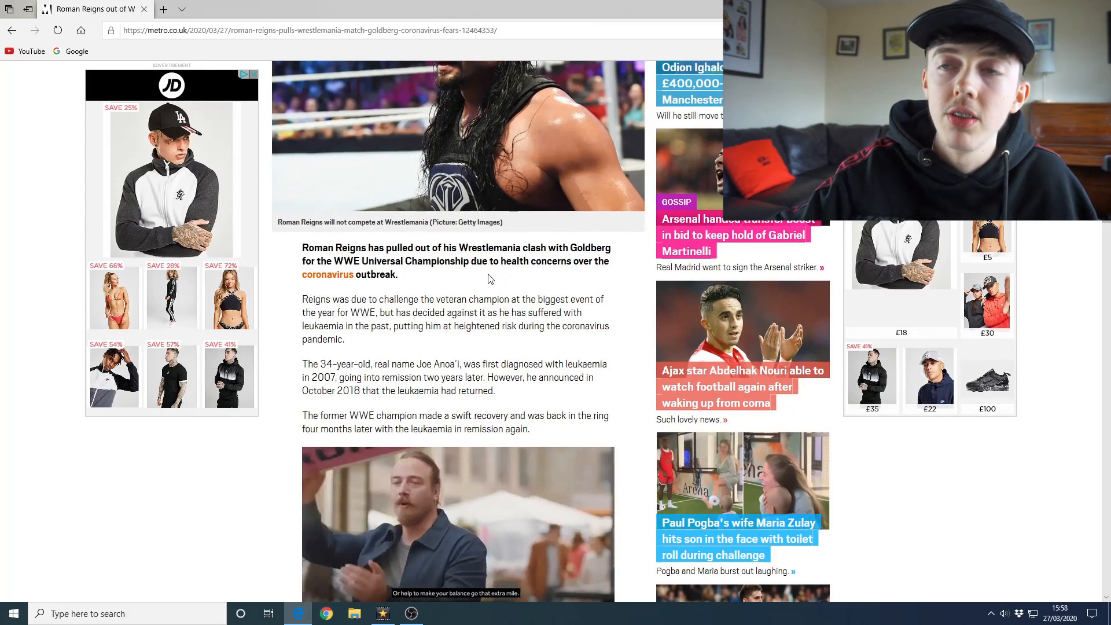
pyautogui.scroll(-3)
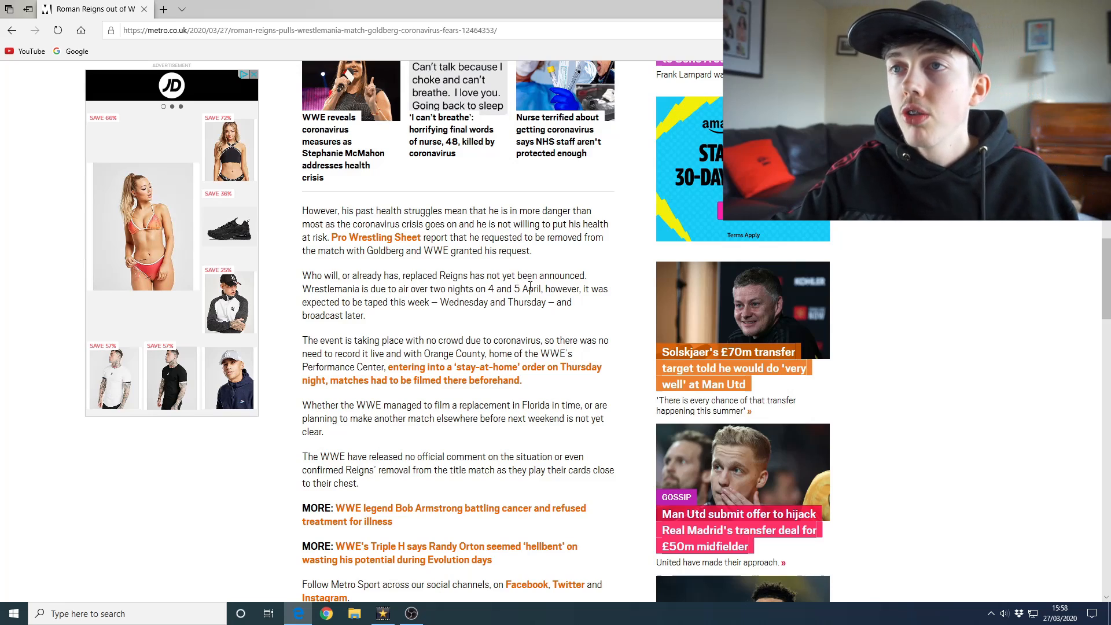
pyautogui.scroll(-3)
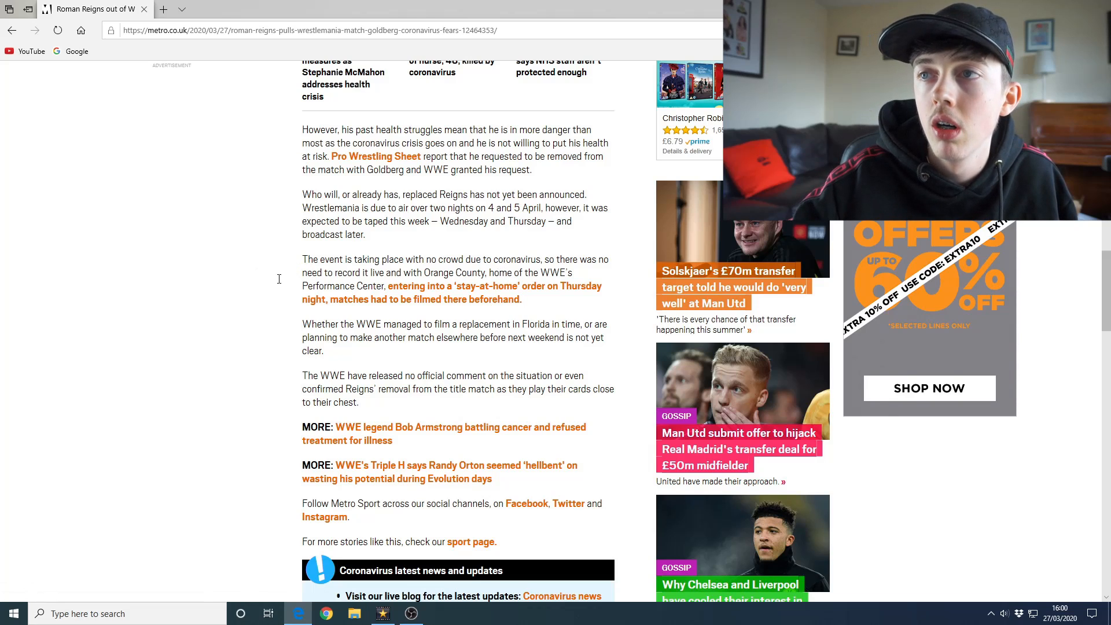
pyautogui.scroll(-3)
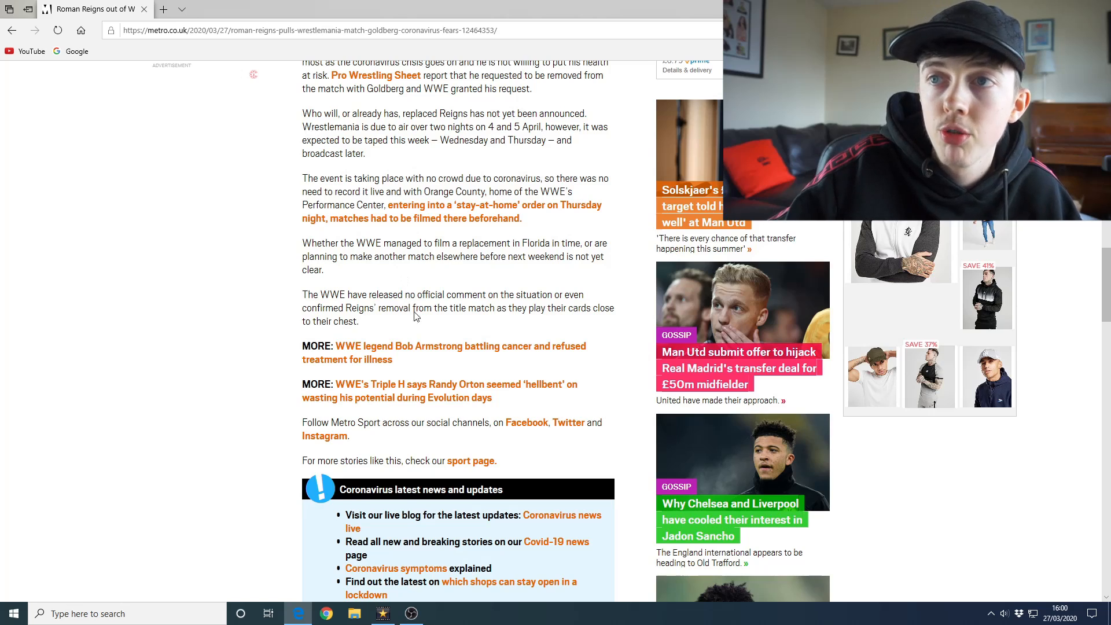
pyautogui.moveTo(433, 366)
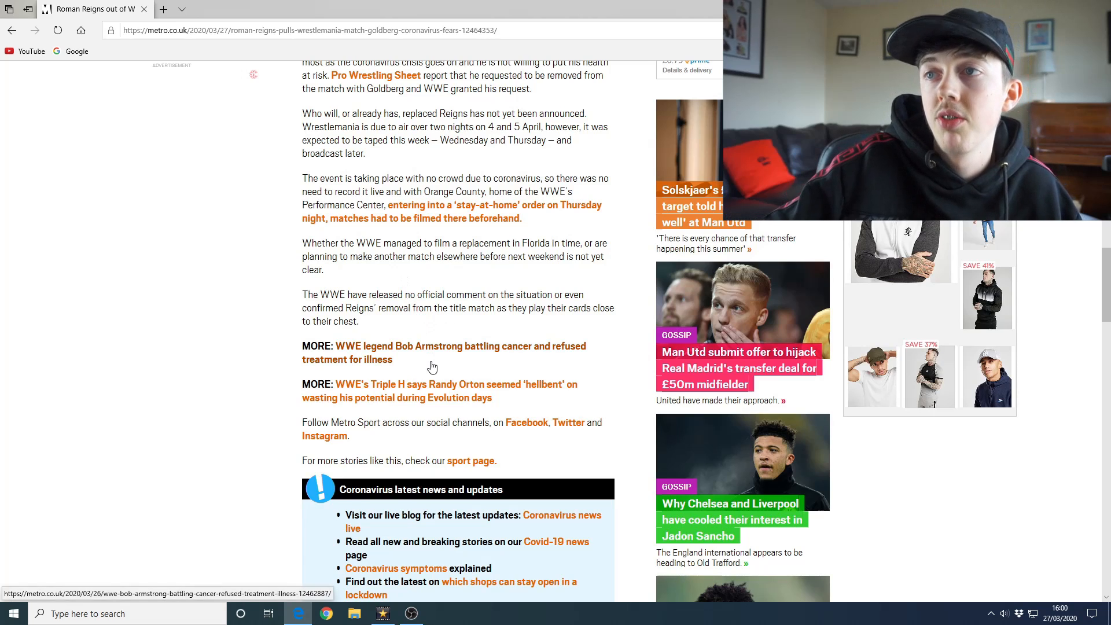
pyautogui.moveTo(417, 334)
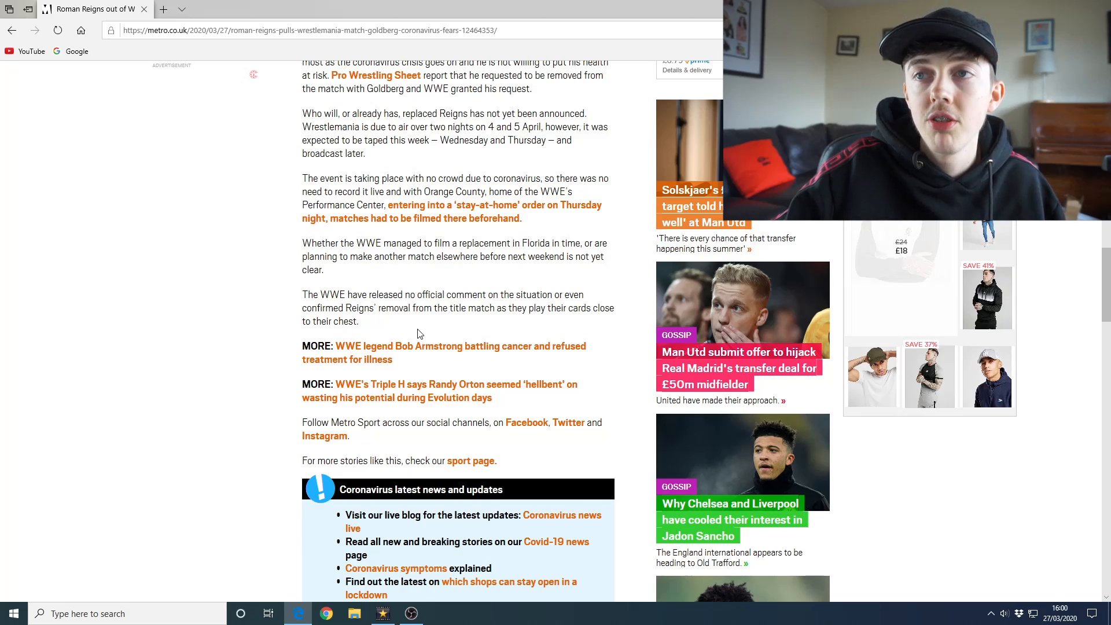